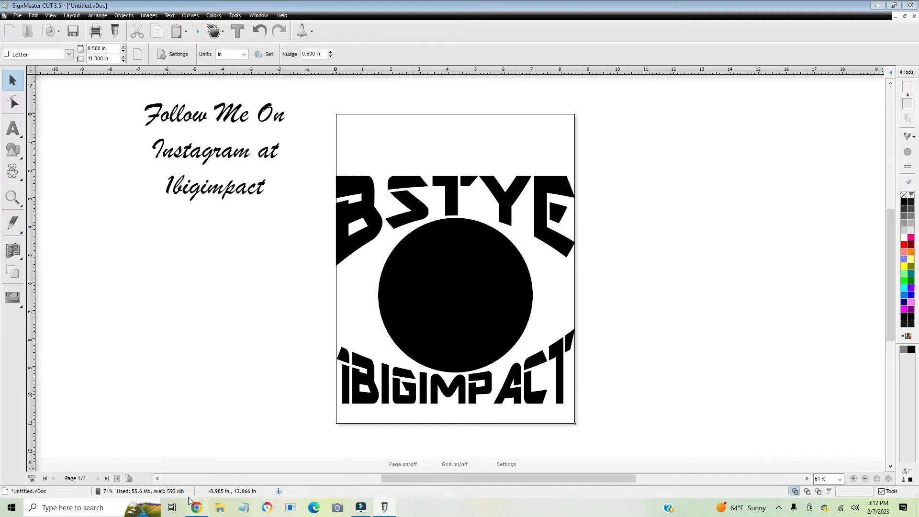
- Switch from SignMaster CUT to the Google Chrome browser via the taskbar
click(196, 508)
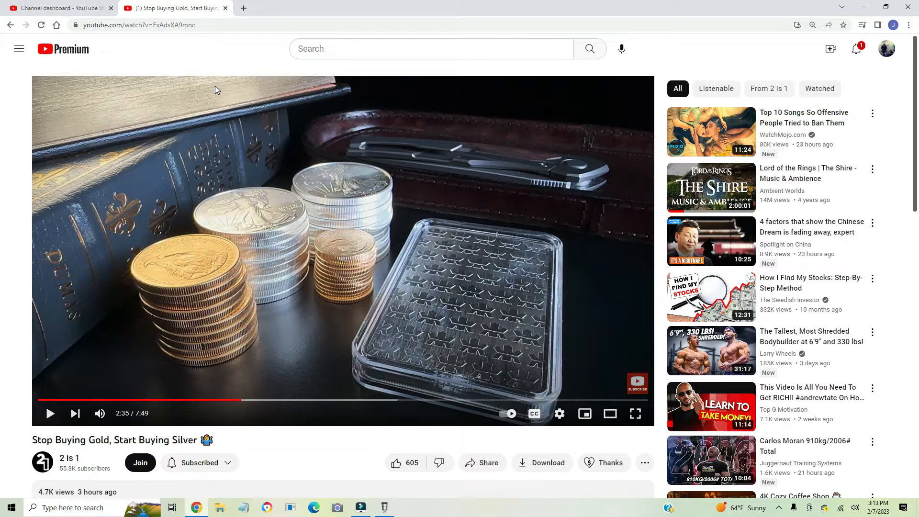
mouse_move(212, 60)
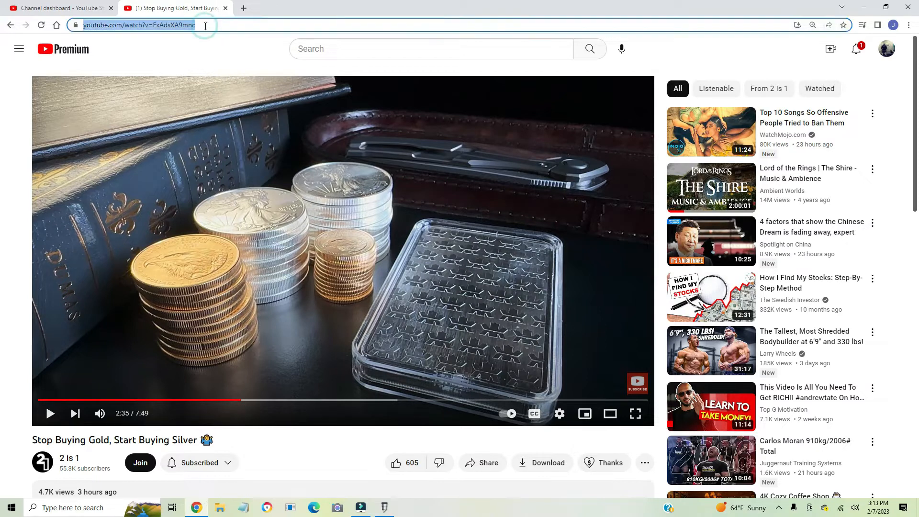
- Enter 'fox vector' in the address bar as a new Google search
text(fox+vector&rlz)
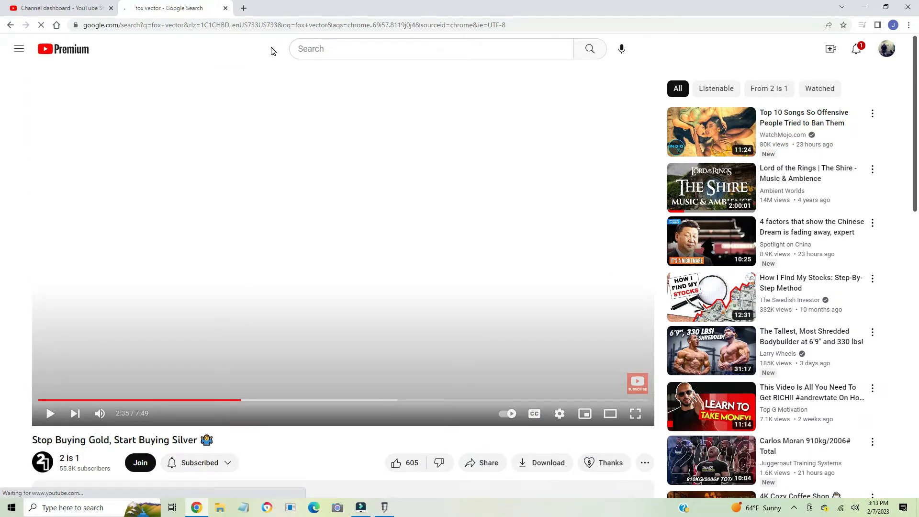
- Filter the 'fox vector' image results to logos
click(171, 8)
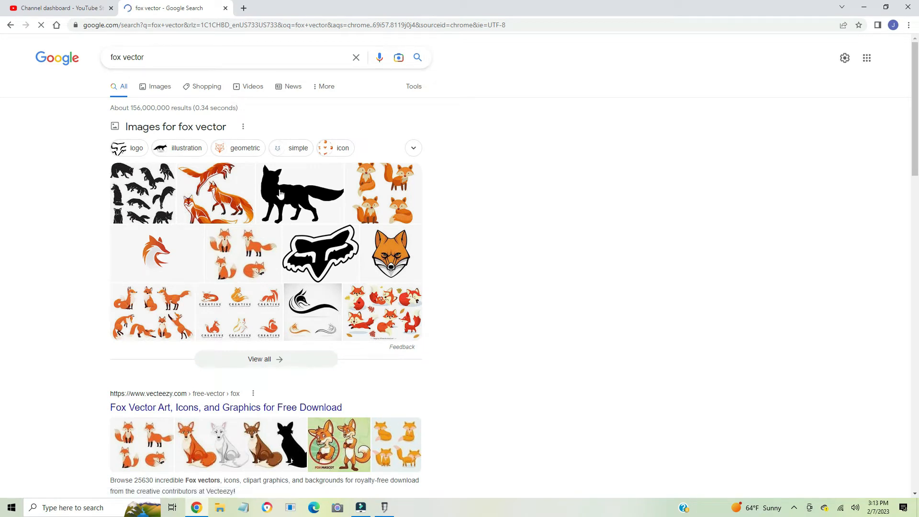
scroll(down, 3)
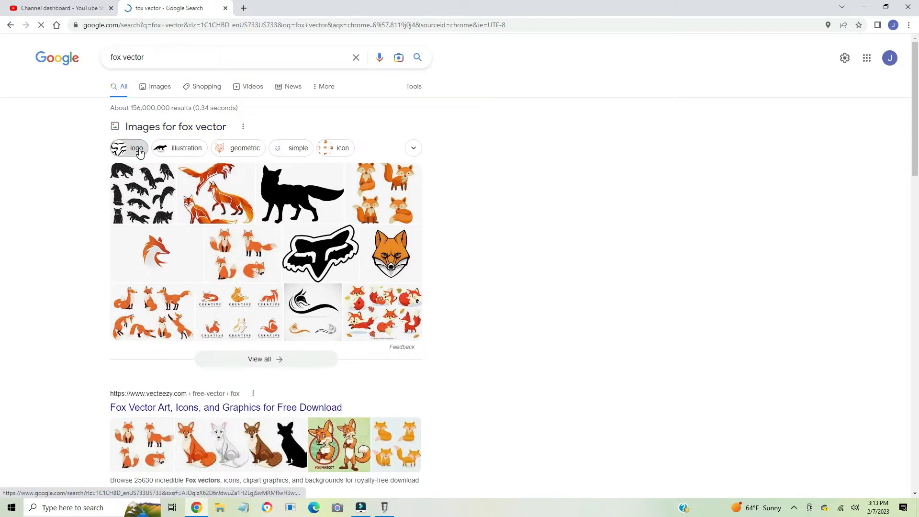
click(136, 148)
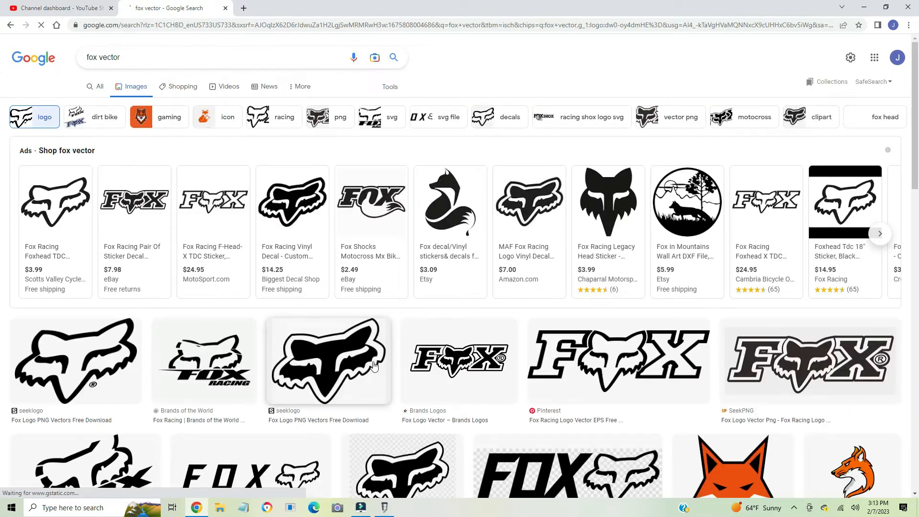
- Browse the logo results and preview the Top Png FOX Racing Shox logo
scroll(down, 3)
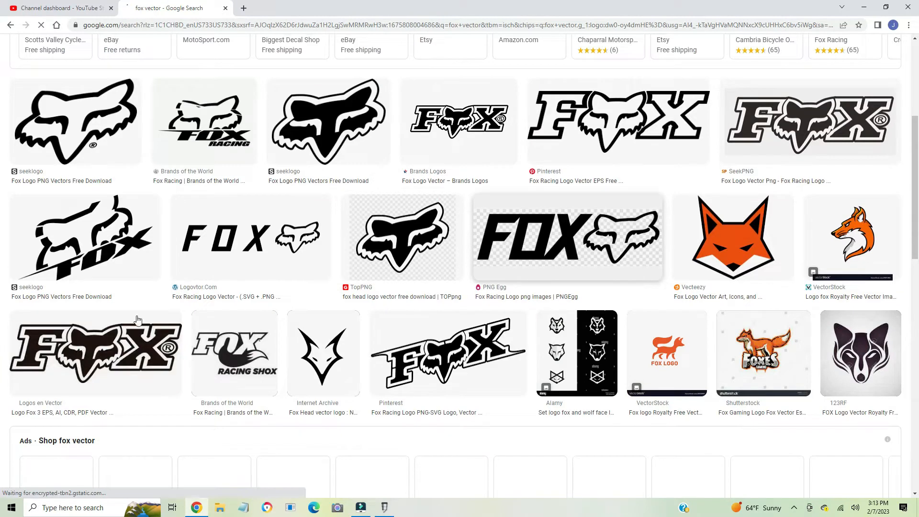
scroll(down, 3)
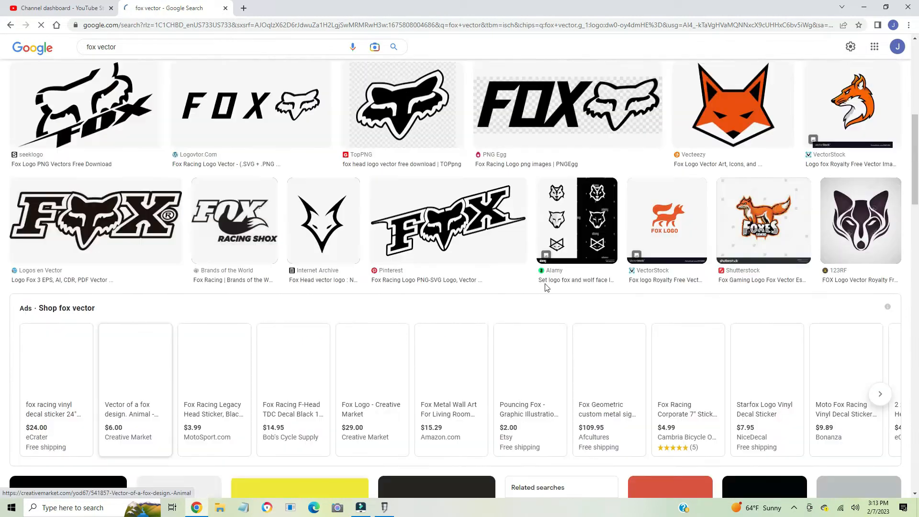
scroll(down, 3)
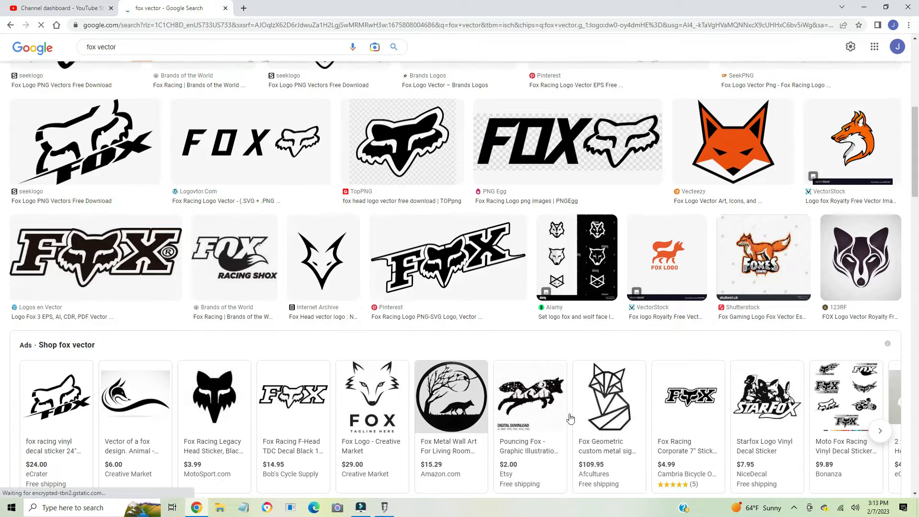
scroll(down, 3)
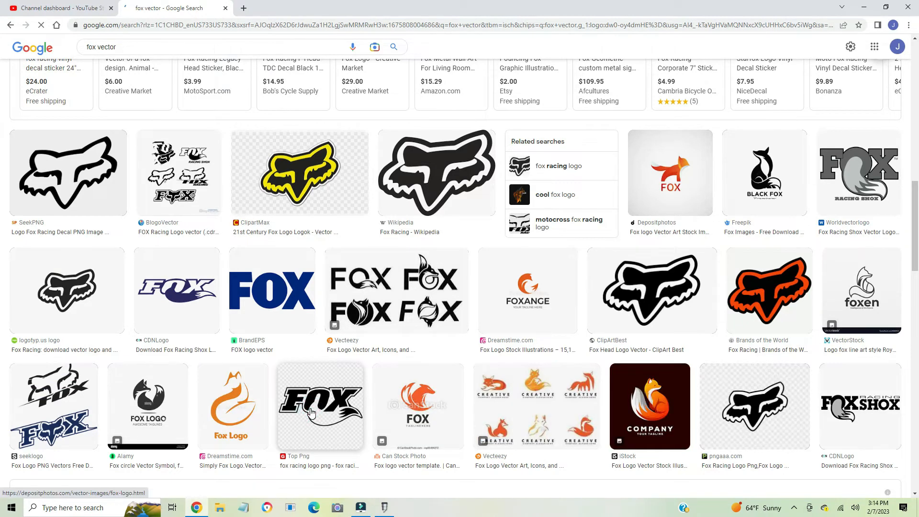
click(321, 406)
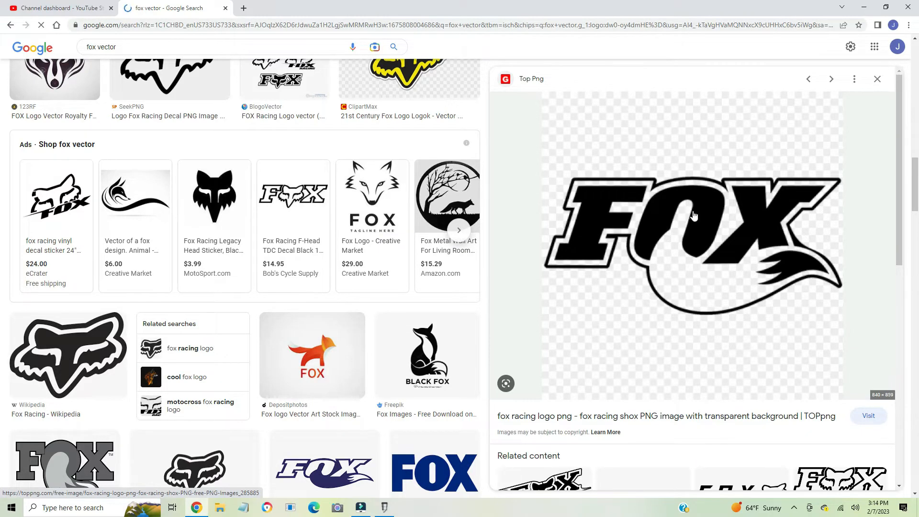
- Save the FOX racing logo preview image as a PNG to Downloads
right_click(694, 215)
text(vec)
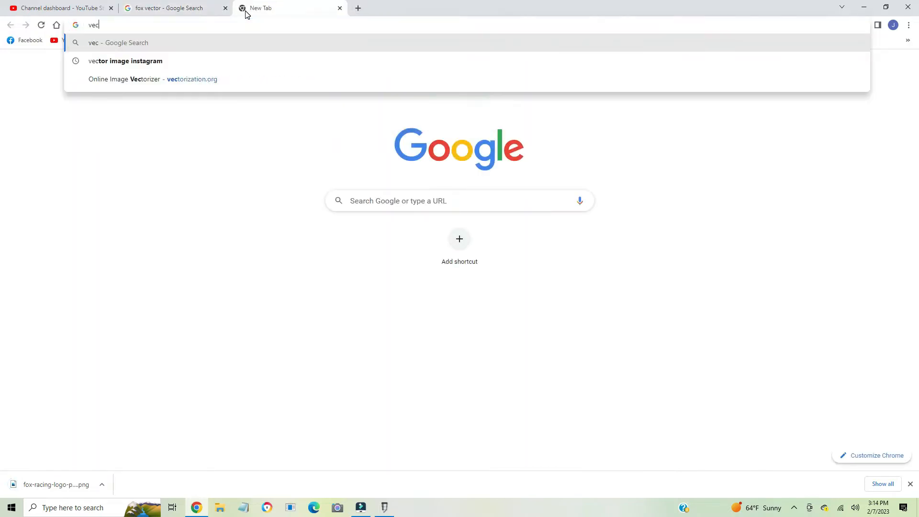
- Go to vectorization.org and choose the downloaded fox-racing-logo PNG for upload
click(153, 79)
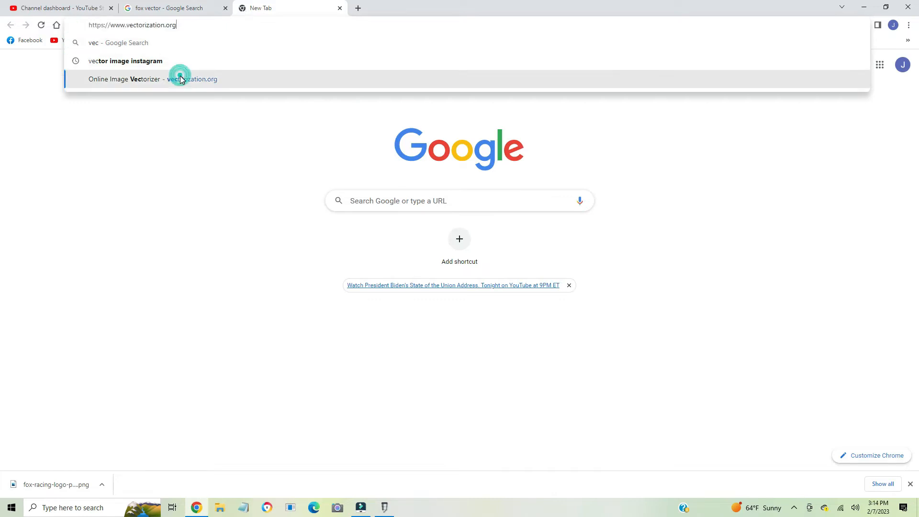
click(152, 80)
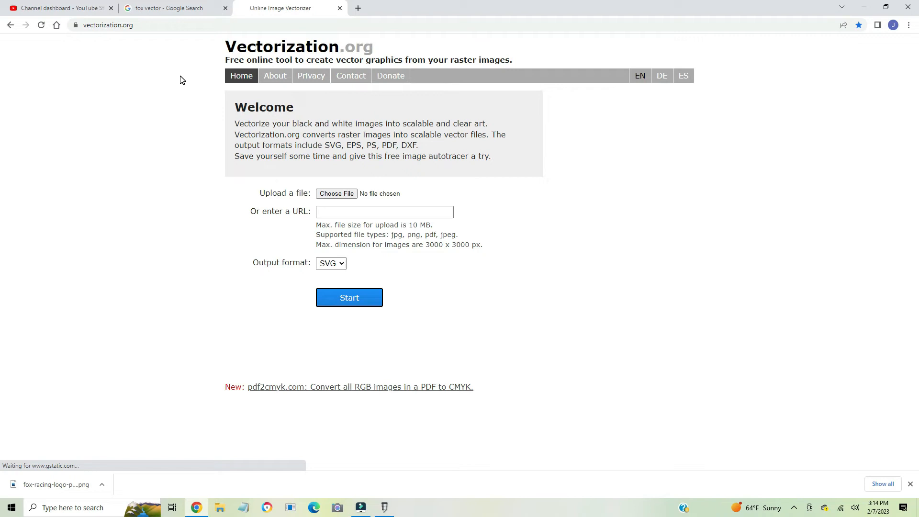
click(336, 193)
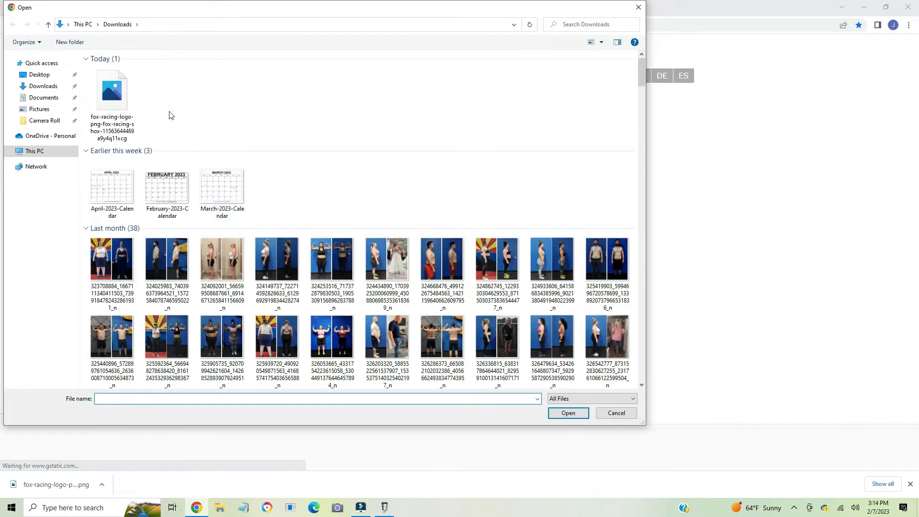
click(567, 412)
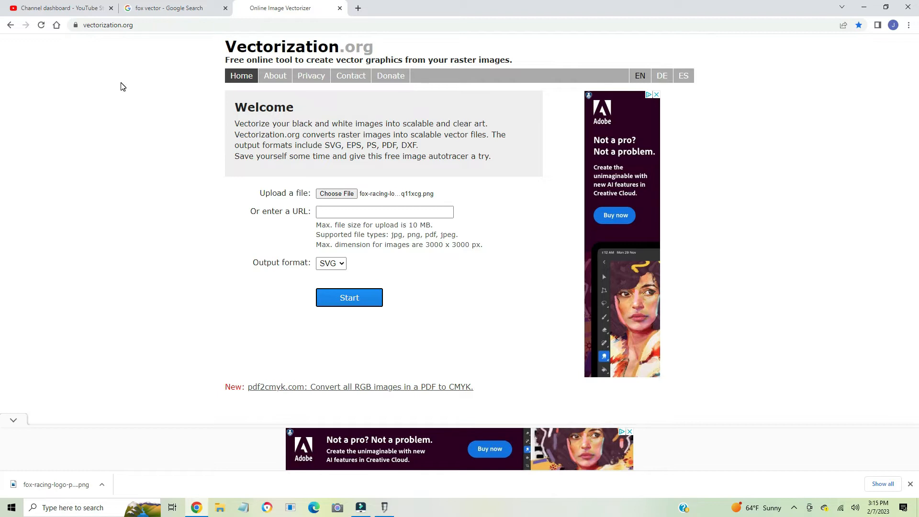
mouse_move(346, 208)
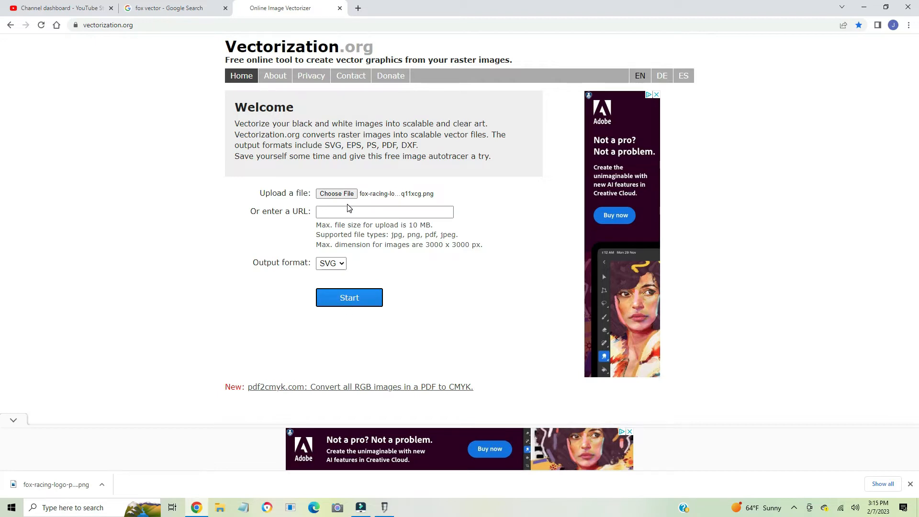
- Convert the FOX logo to SVG, download it, and minimize the browser
click(349, 297)
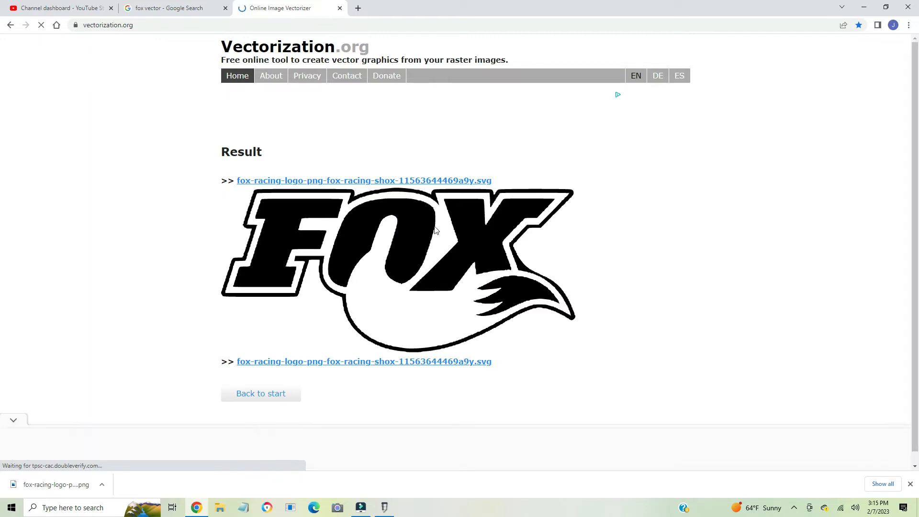
right_click(434, 230)
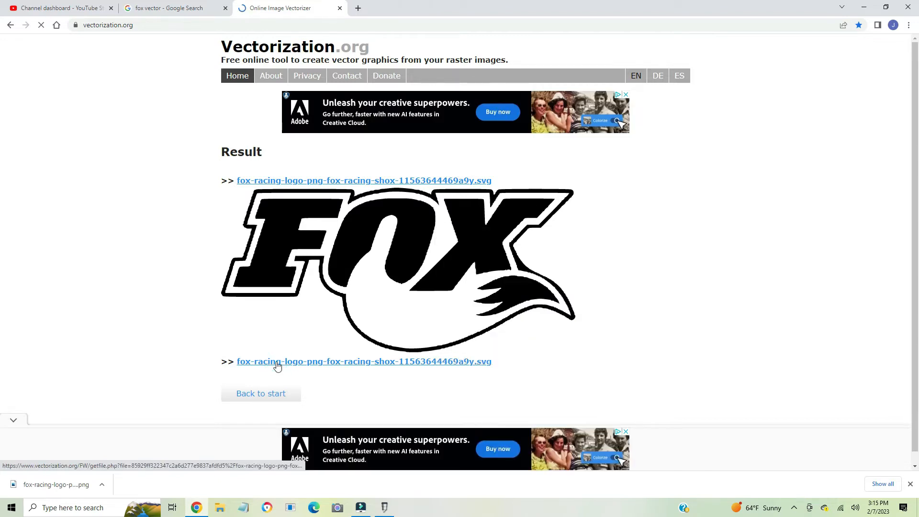
click(364, 361)
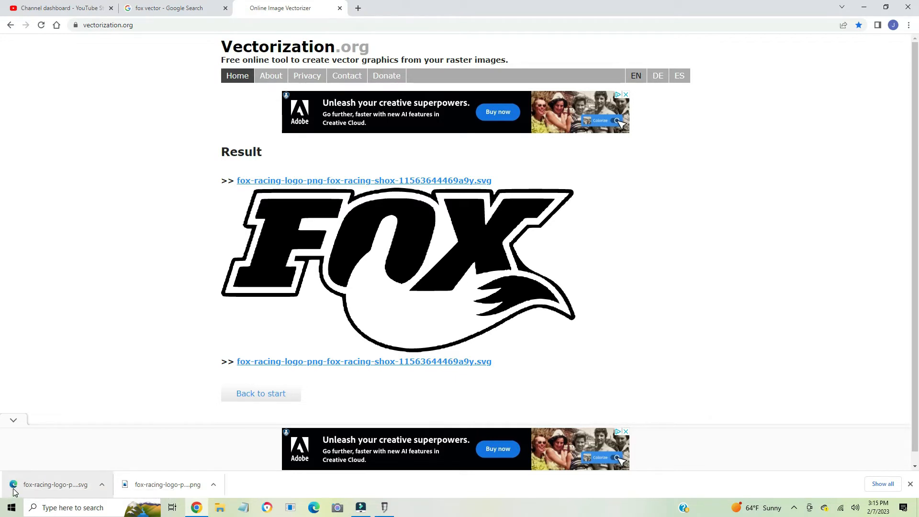
mouse_move(851, 187)
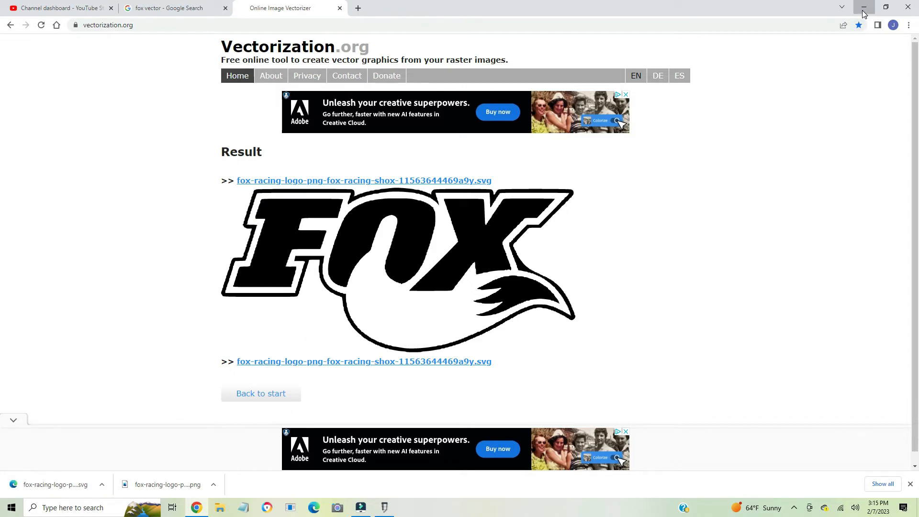
click(862, 6)
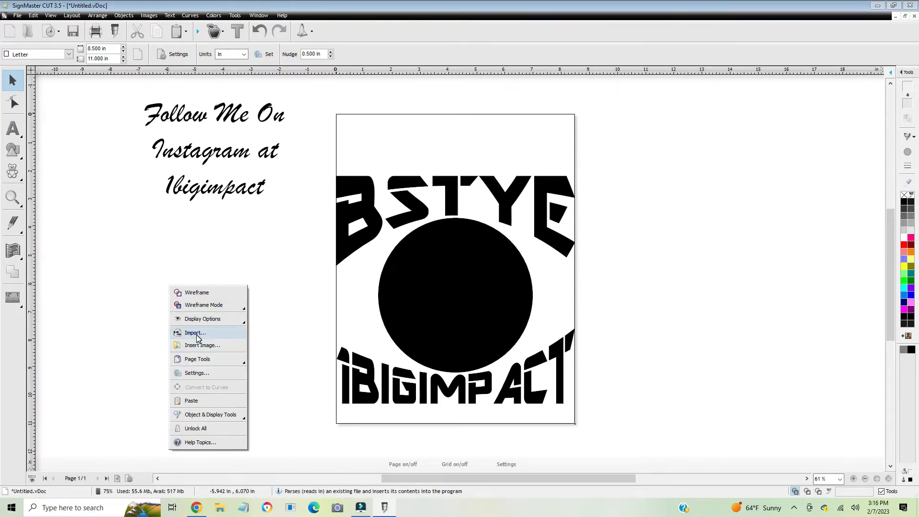
mouse_move(195, 333)
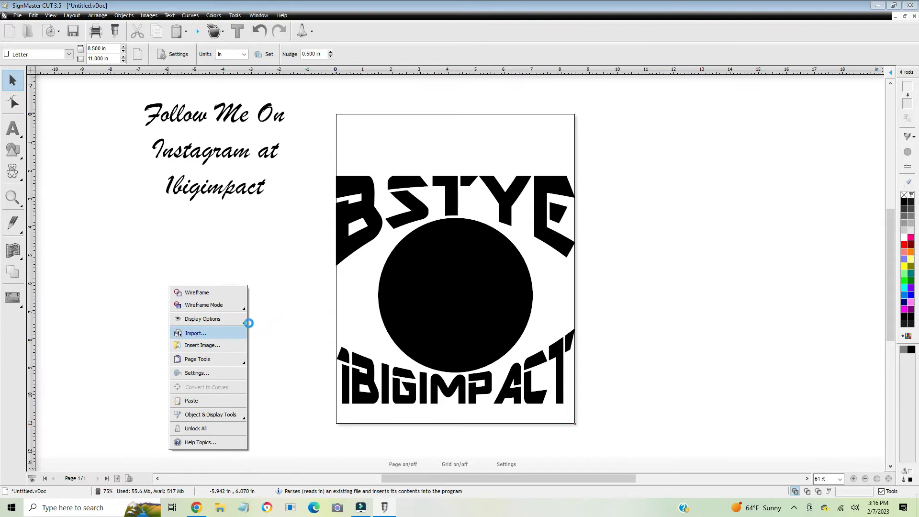
- Import the vectorized FOX logo SVG into the letter design via the canvas Import command
click(195, 333)
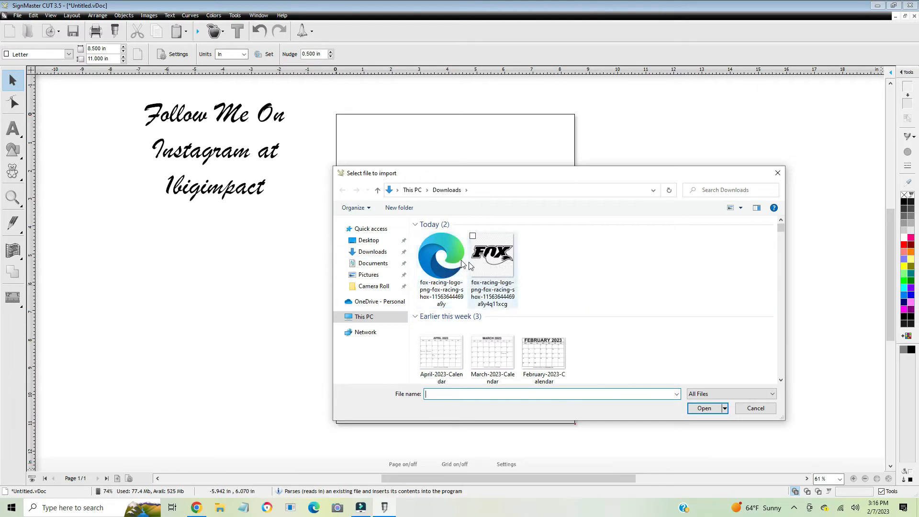
click(704, 408)
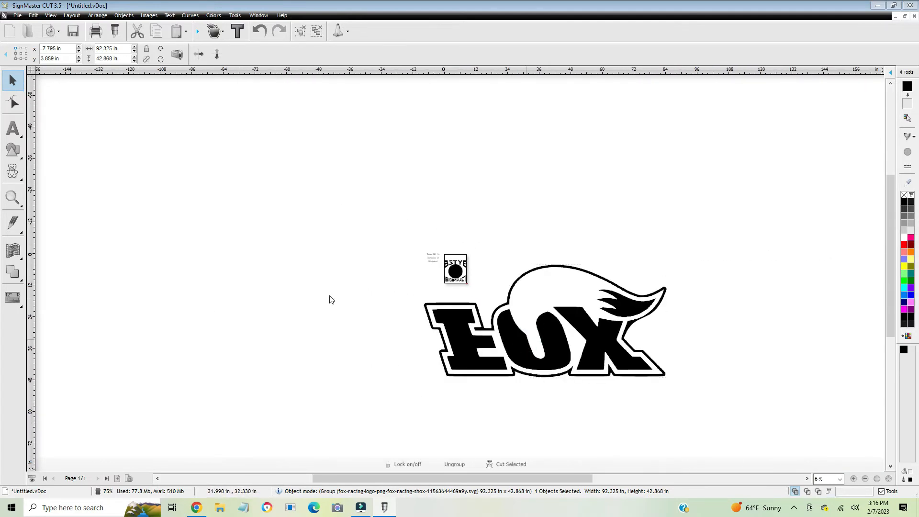
right_click(263, 246)
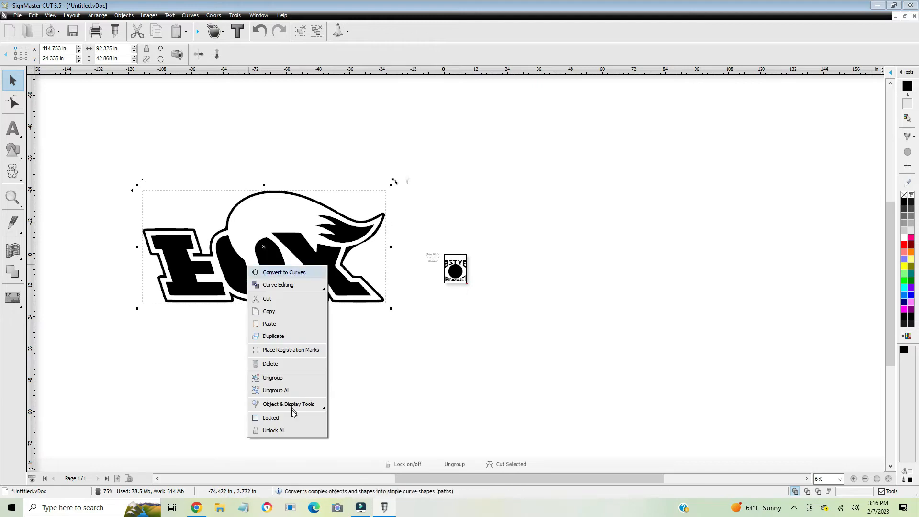
mouse_move(287, 418)
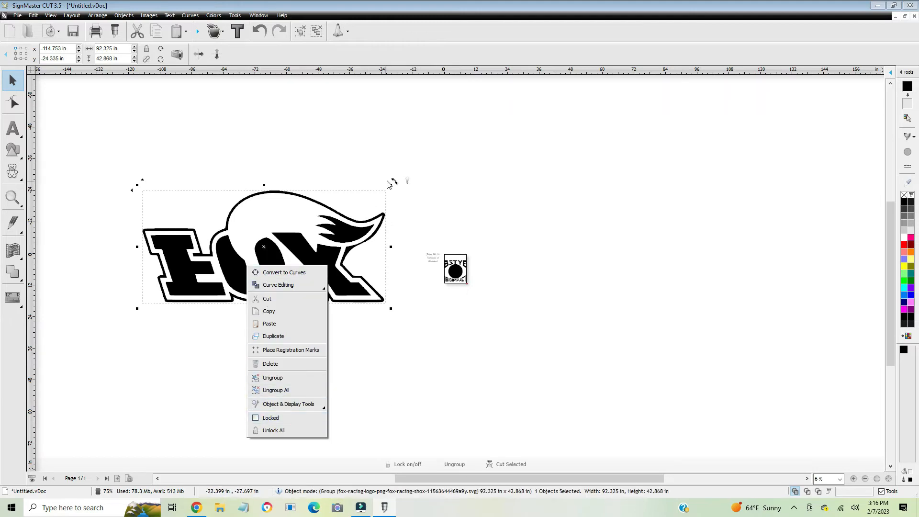
click(283, 272)
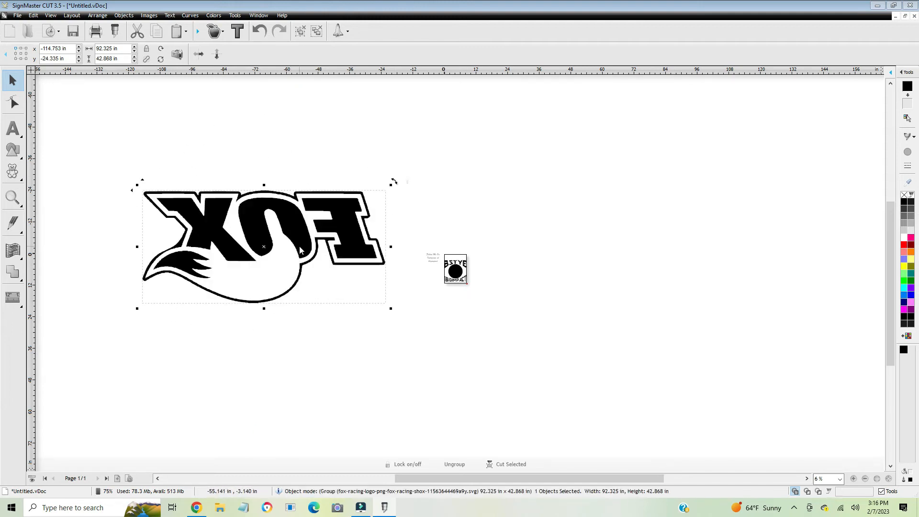
mouse_move(299, 250)
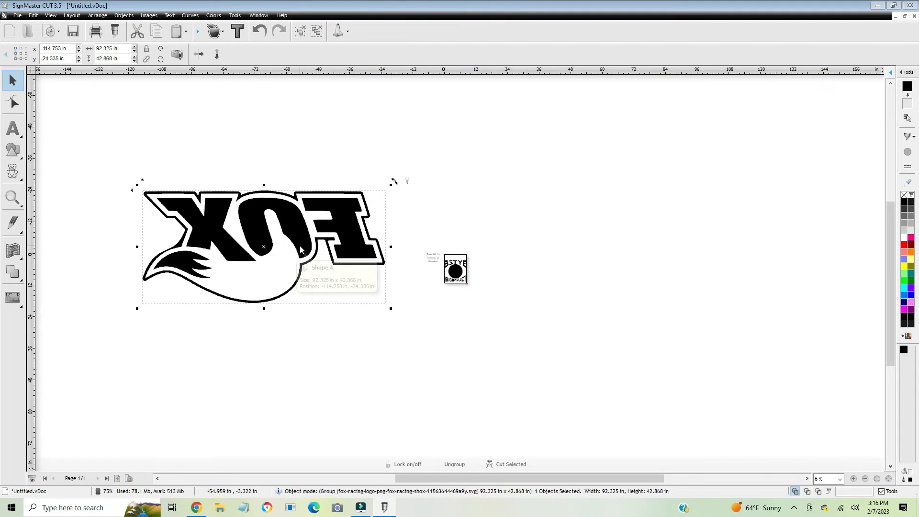
mouse_move(258, 260)
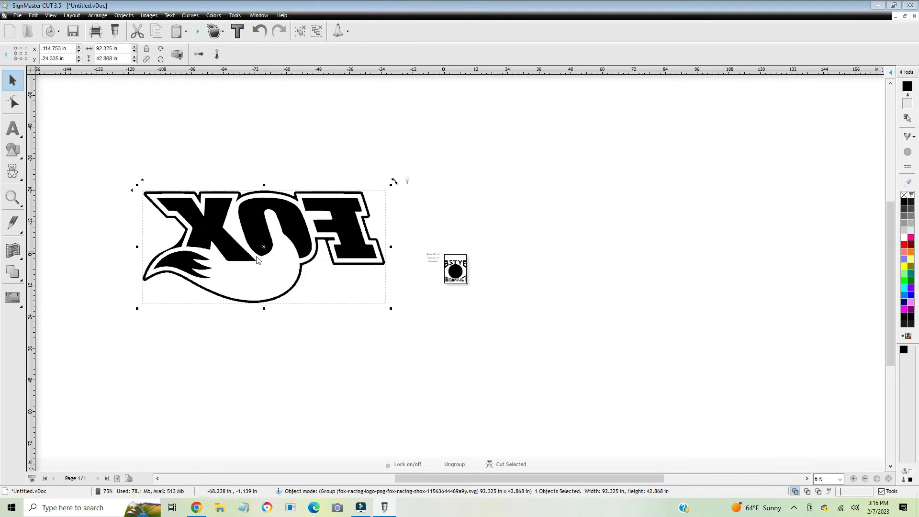
right_click(263, 260)
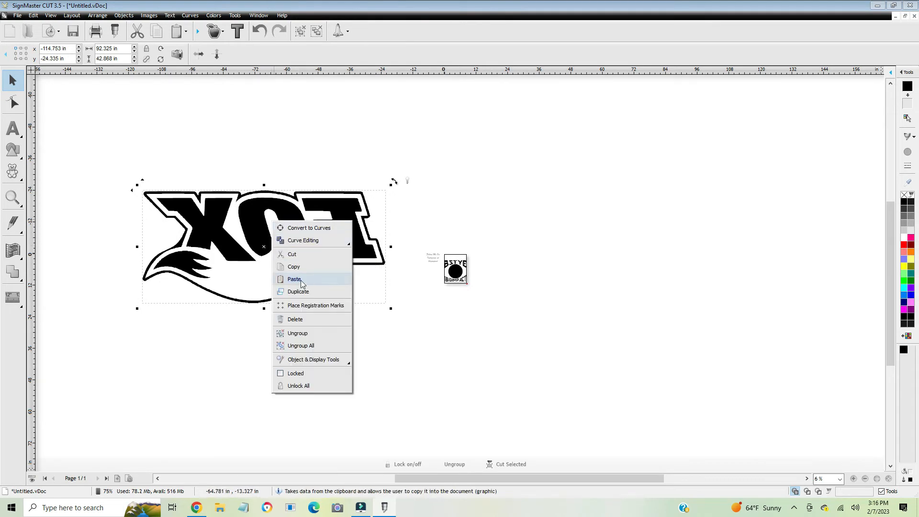
mouse_move(304, 240)
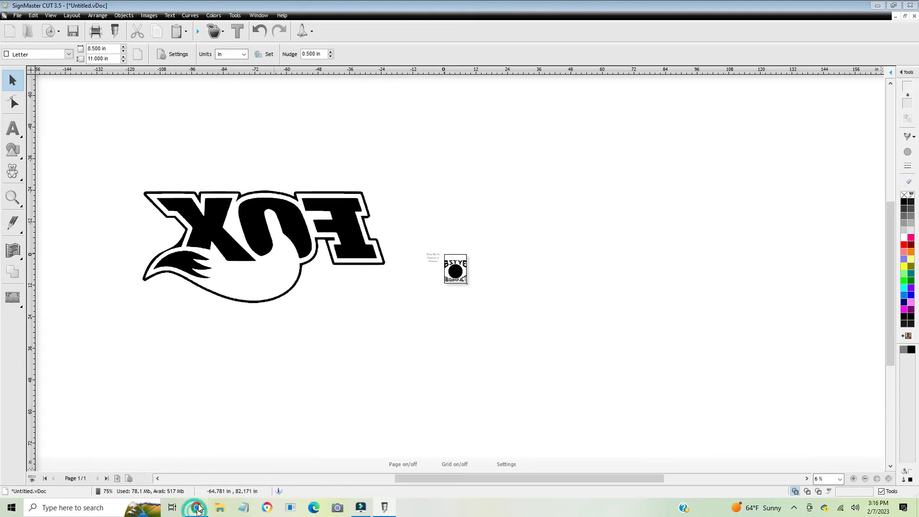
- Return to Vectorization.org and download the Fox logo SVG a second time
click(197, 507)
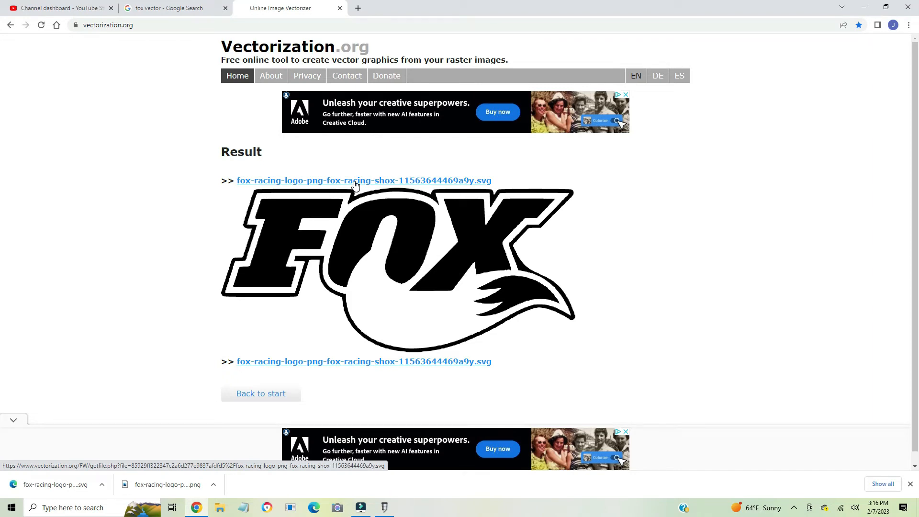
click(364, 181)
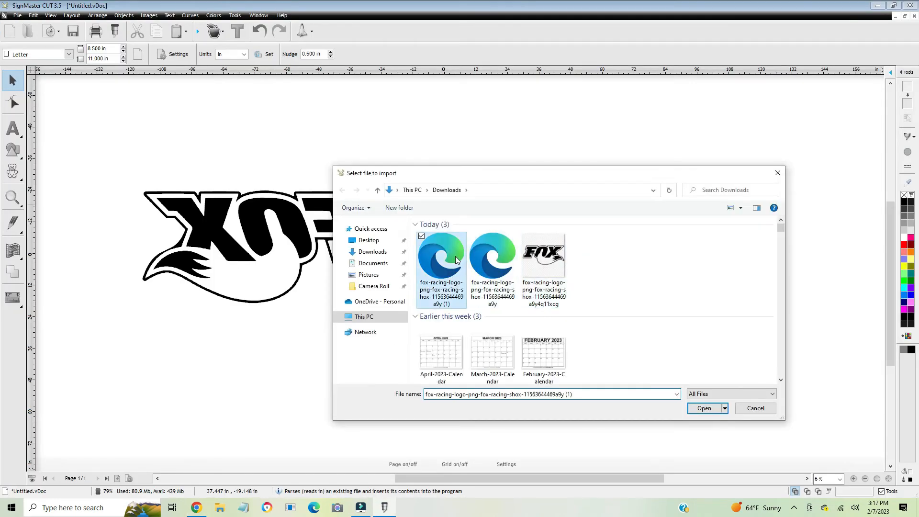
- Import fox-racing-logo svg (1) as a second copy and select the original left logo
click(704, 408)
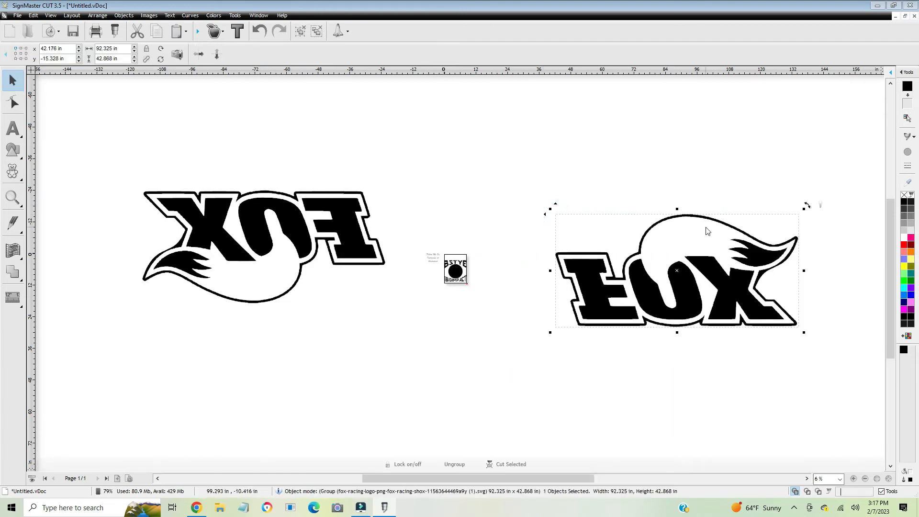
mouse_move(803, 271)
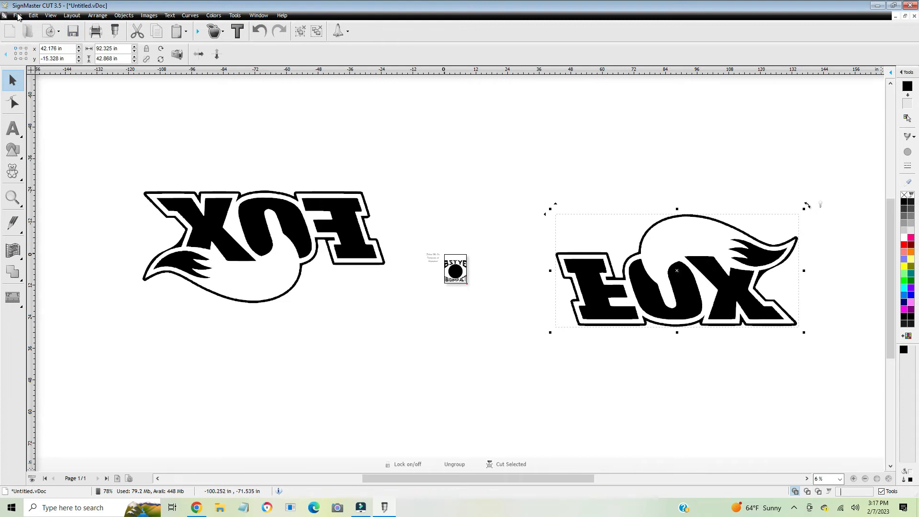
click(50, 14)
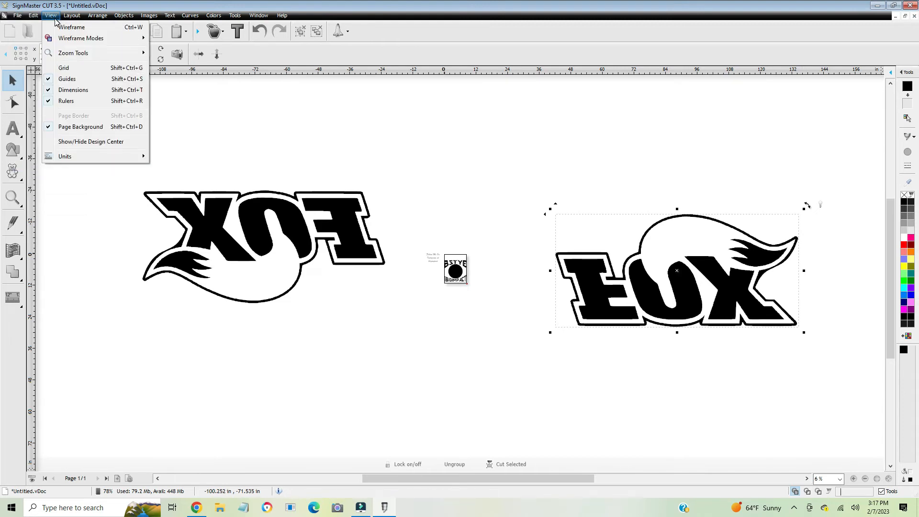
click(17, 15)
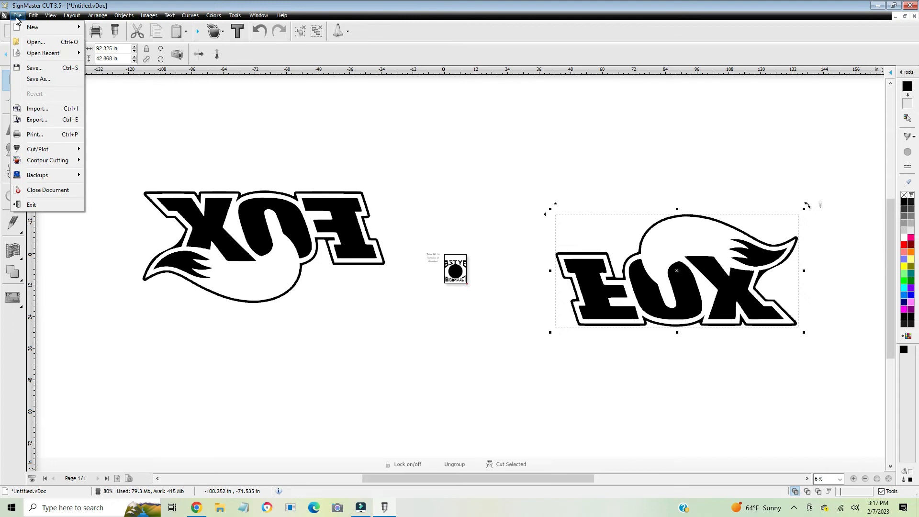
mouse_move(38, 120)
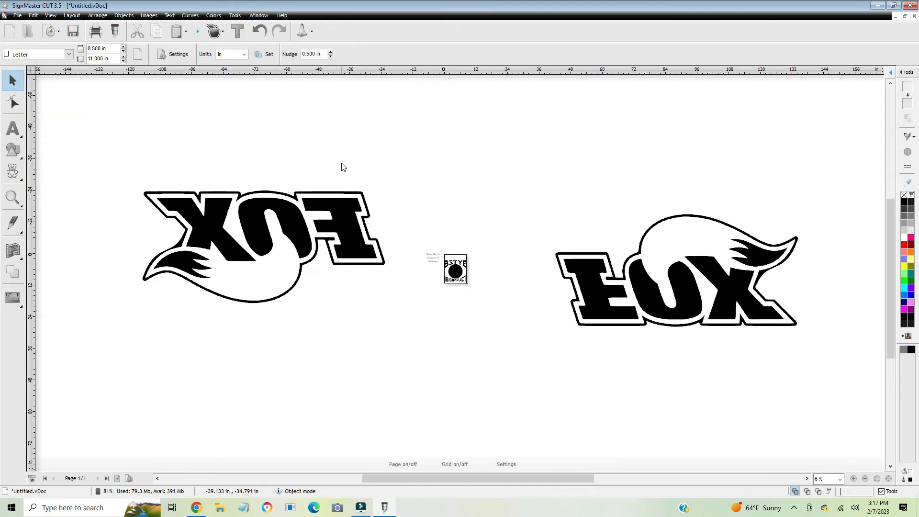
click(264, 235)
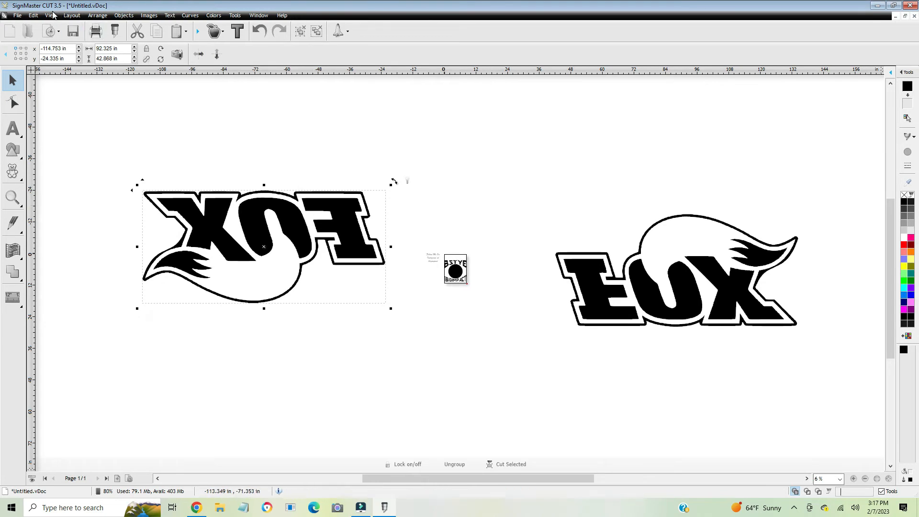
- Switch the view to Wireframe and select the left Fox logo for scaling to 22.5 x 10.4 in
click(51, 15)
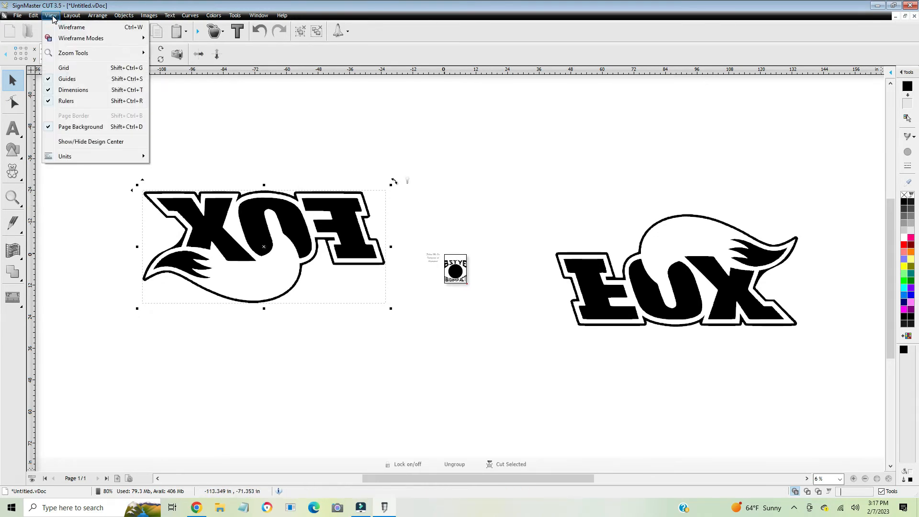
click(71, 27)
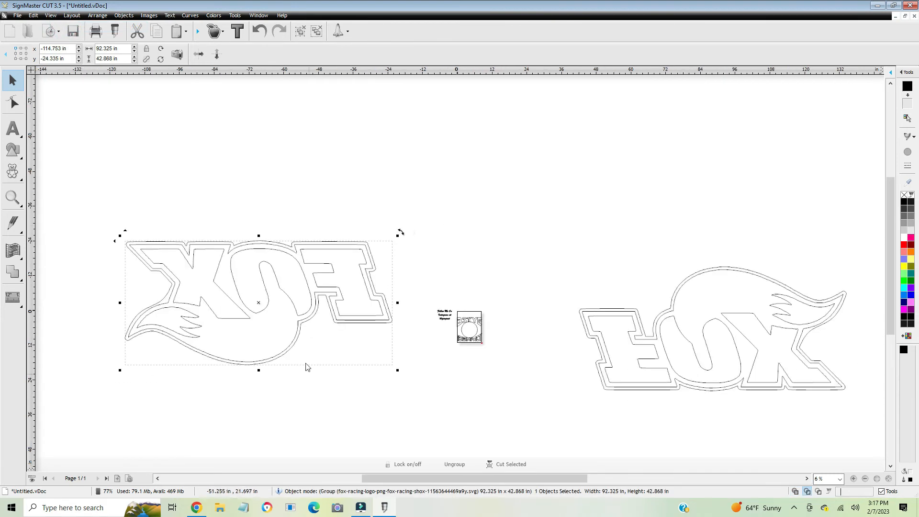
click(271, 198)
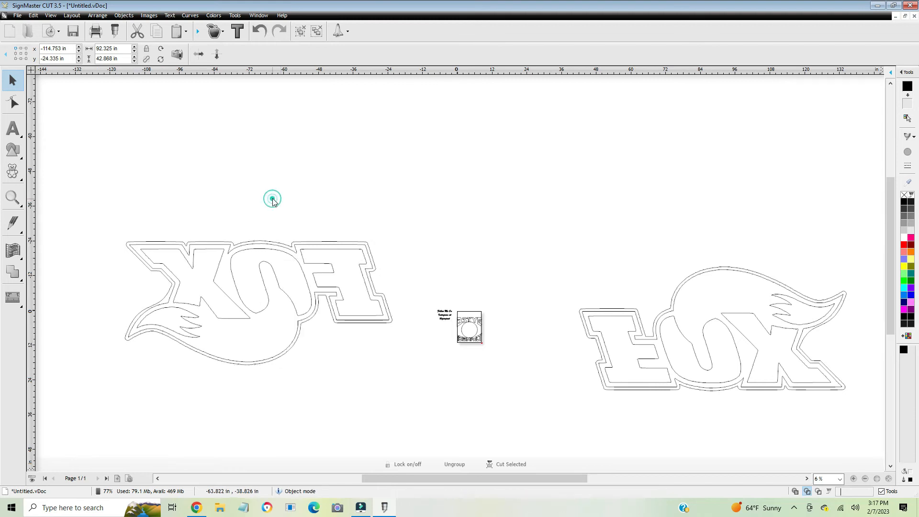
click(713, 328)
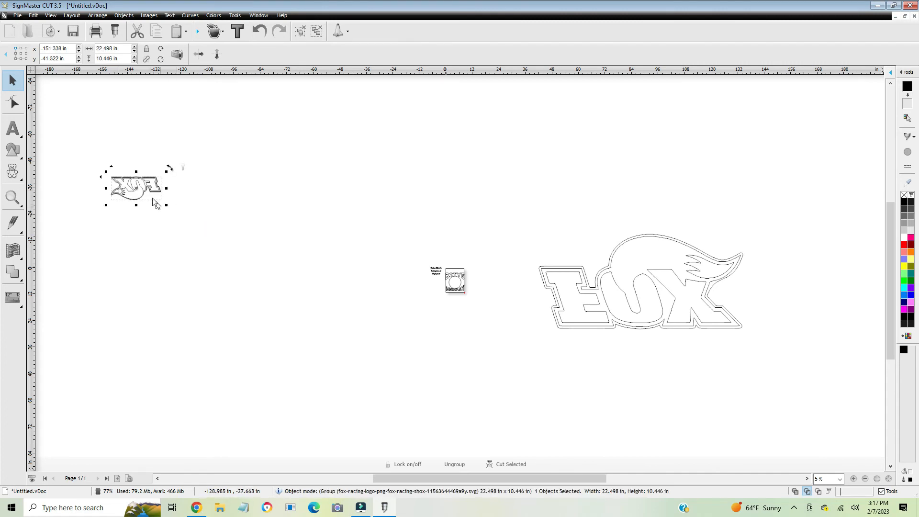
- Drag the shrunken Fox logo onto the letter page and position it at the top above the BSTYO lettering
drag(135, 187, 444, 282)
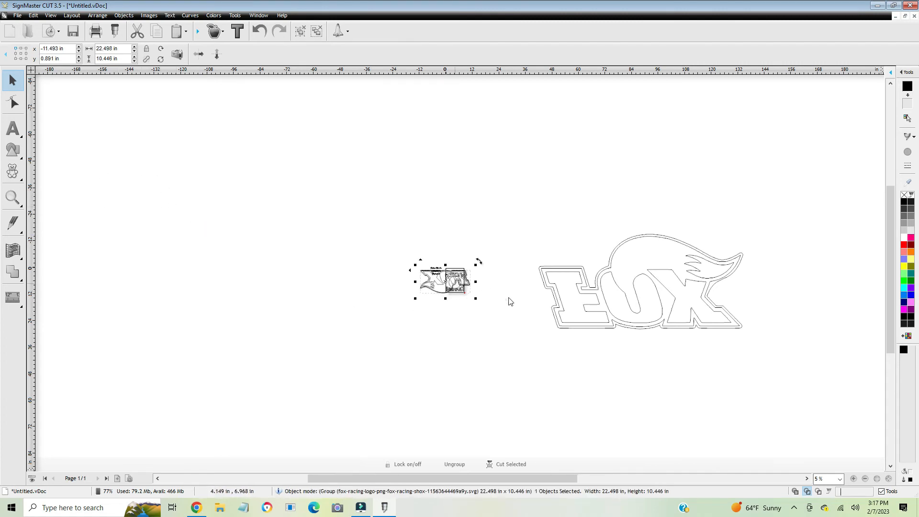
right_click(639, 282)
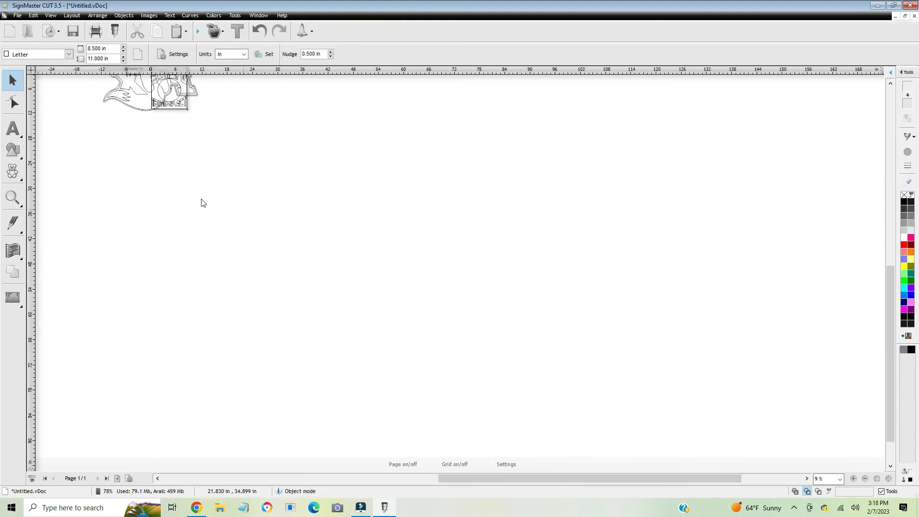
mouse_move(597, 213)
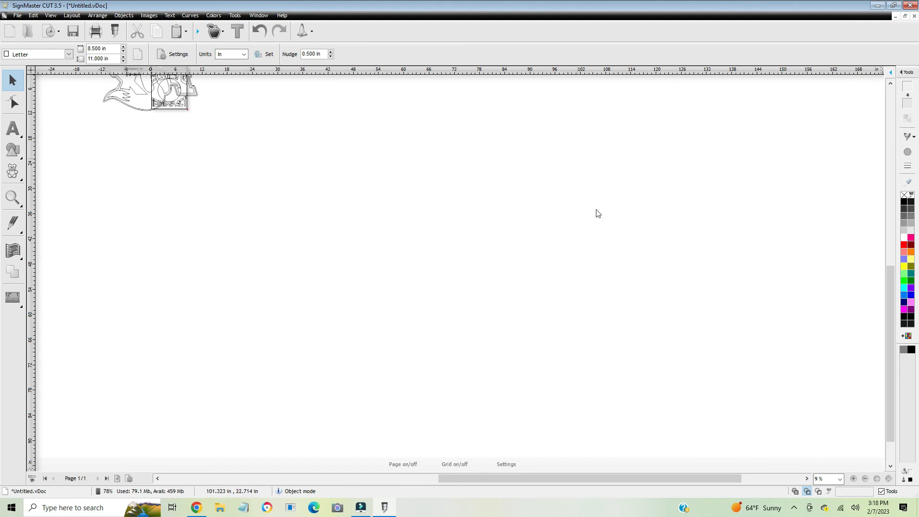
mouse_move(271, 254)
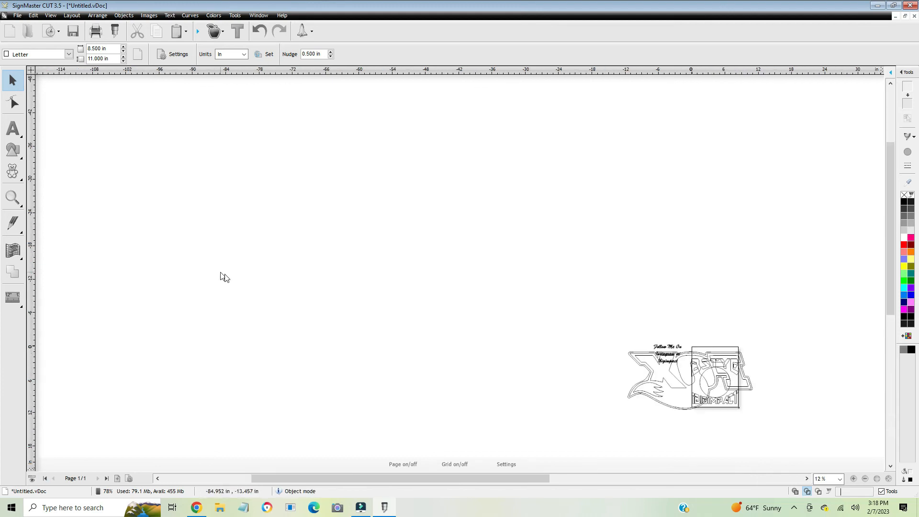
scroll(down, 3)
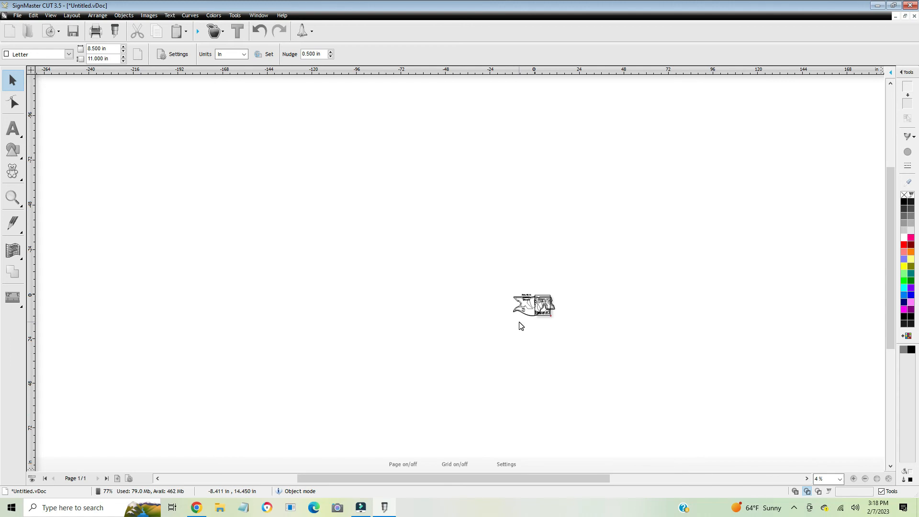
mouse_move(510, 289)
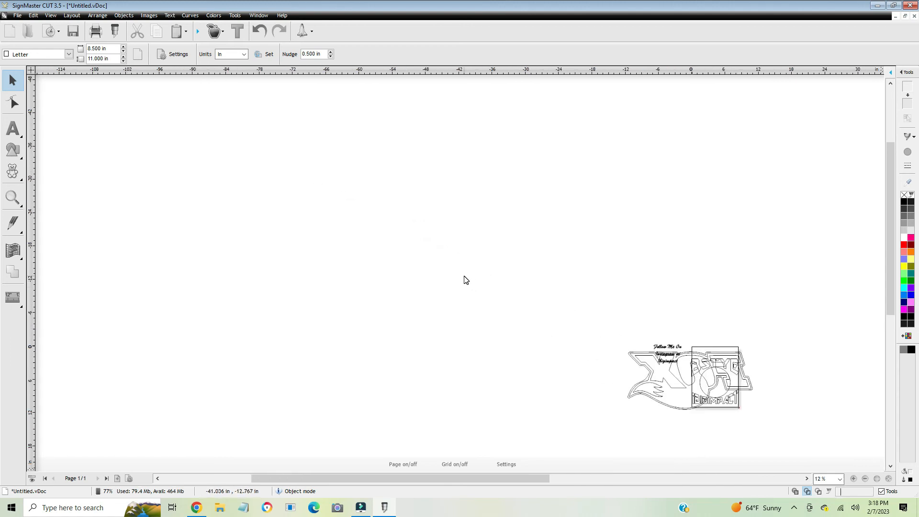
click(387, 481)
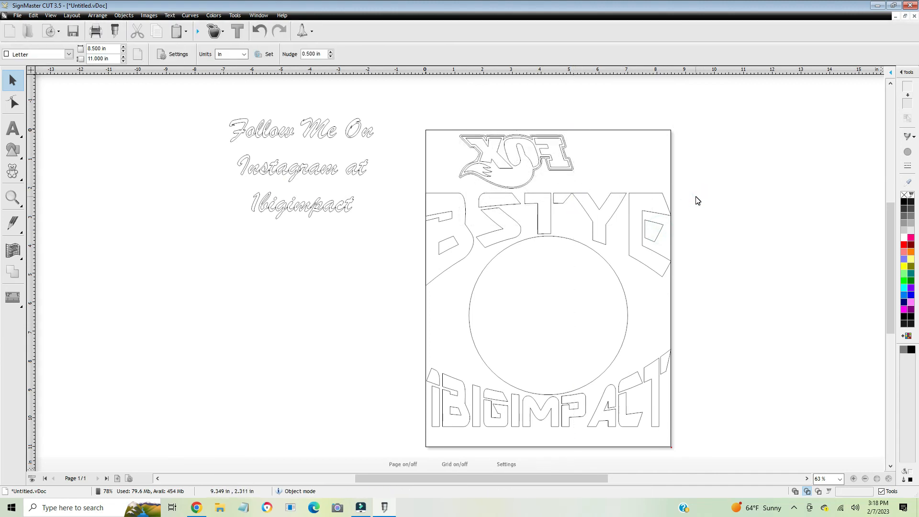
mouse_move(572, 357)
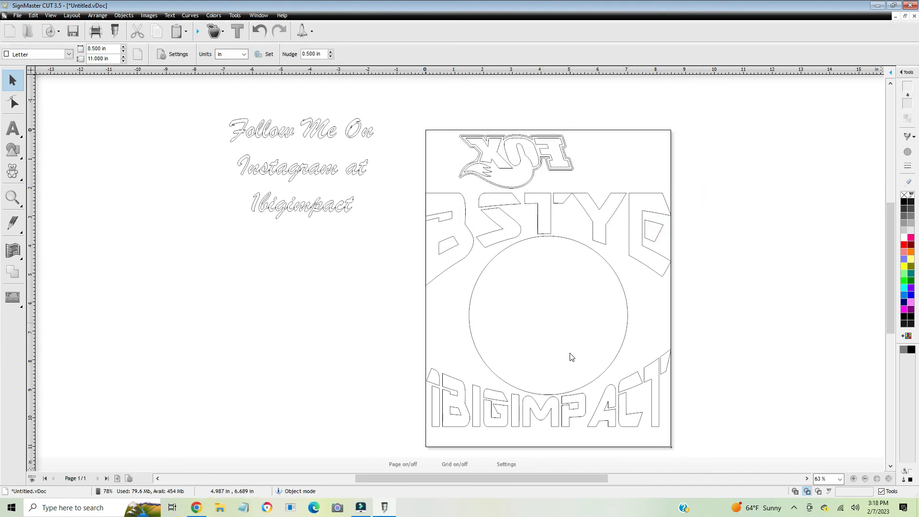
mouse_move(427, 135)
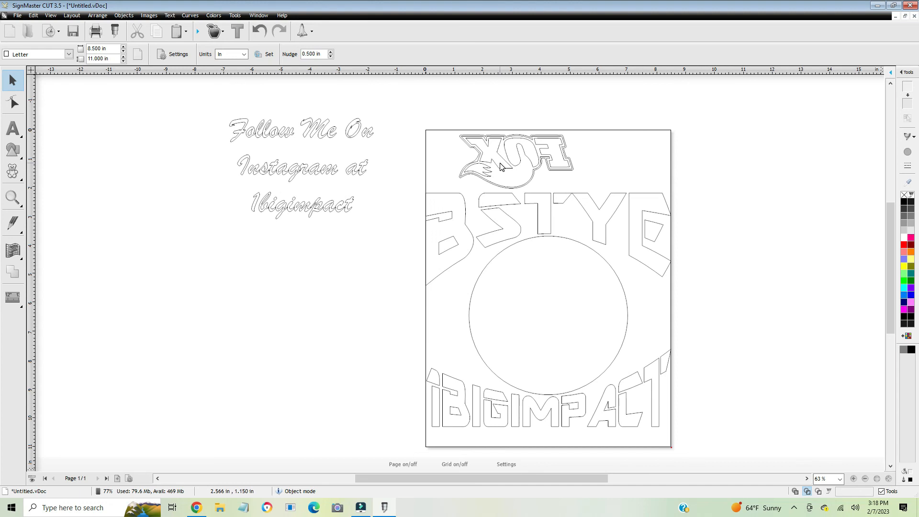
click(498, 165)
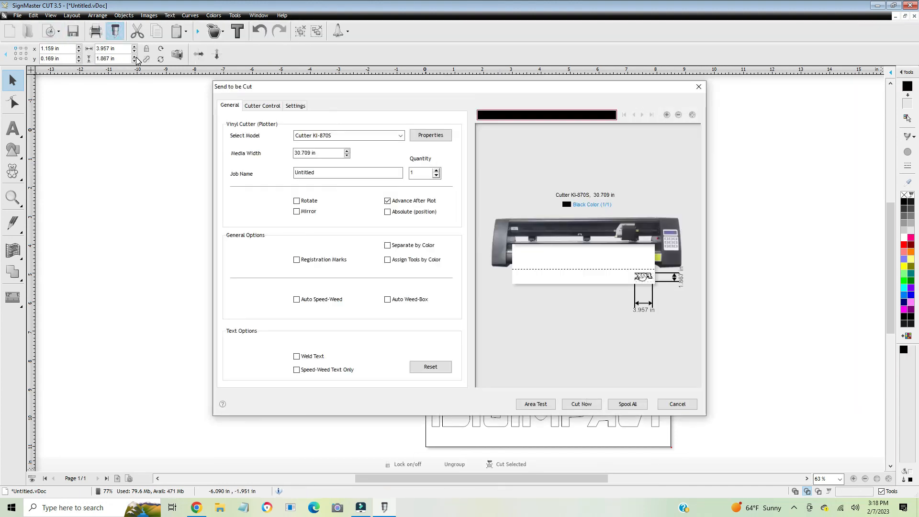
mouse_move(641, 309)
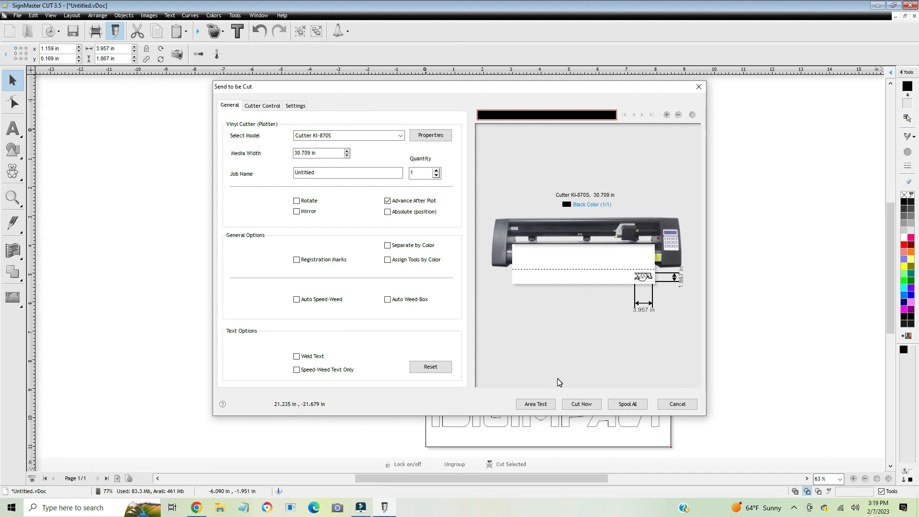
mouse_move(574, 386)
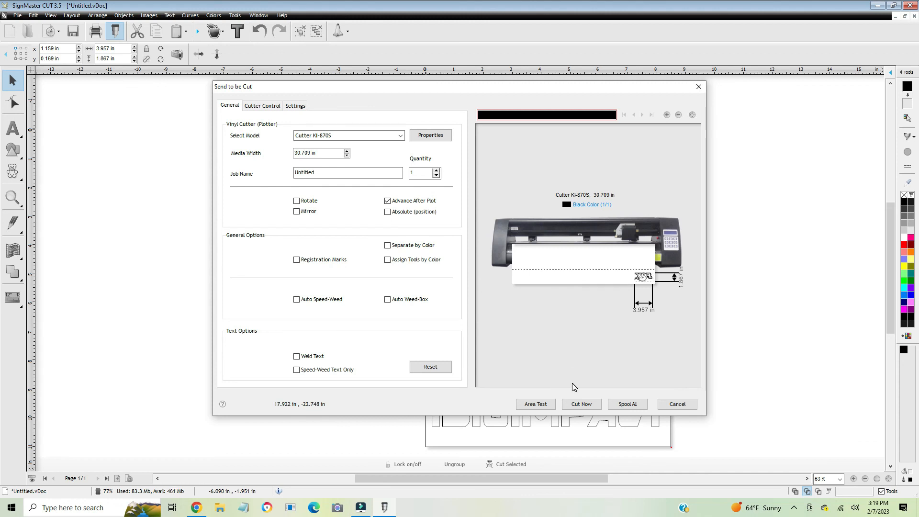